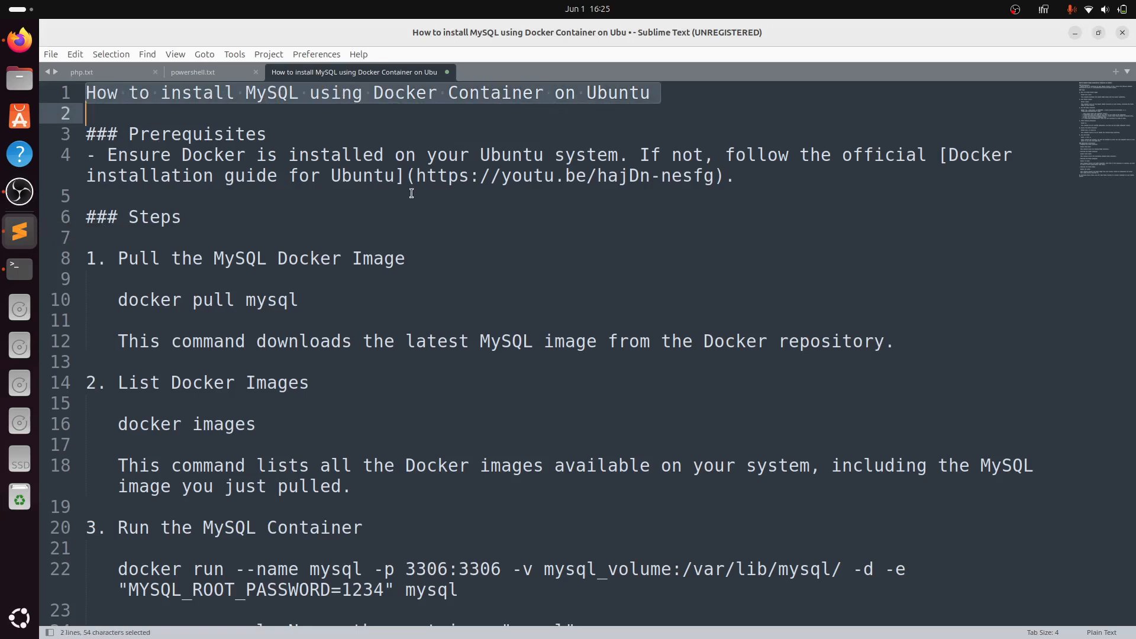
# - Highlight the tutorial title and follow the youtu.be Docker installation guide link from the Prerequisites line
pyautogui.doubleClick(197, 134)
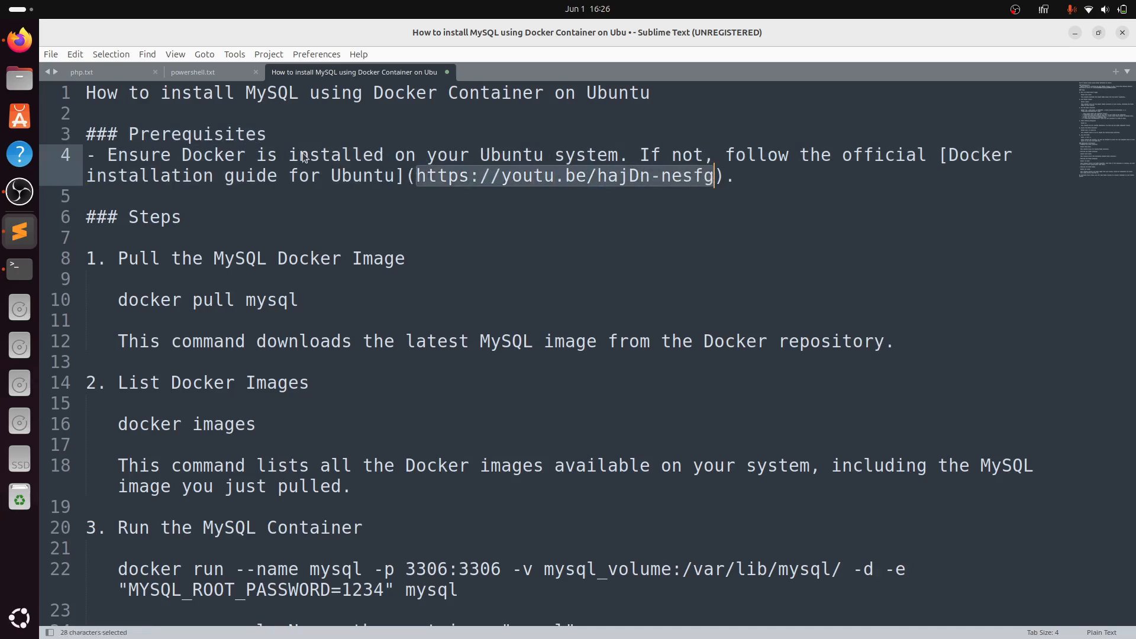
pyautogui.click(566, 175)
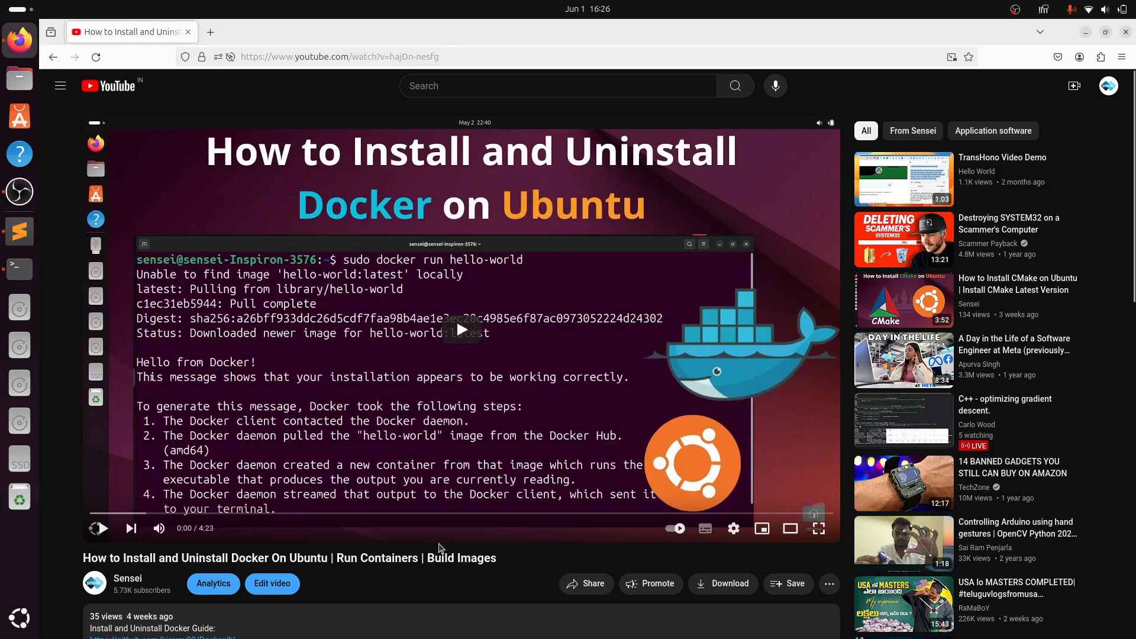
pyautogui.moveTo(17, 231)
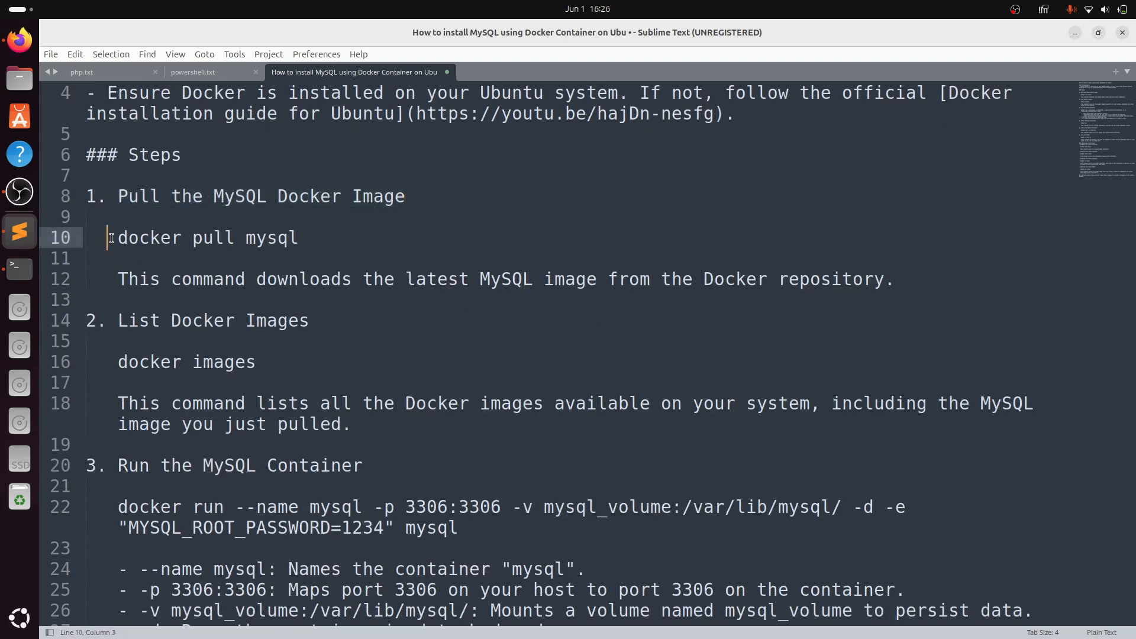
# - Run 'docker pull mysql' in the terminal, re-running it after the permission-denied error
pyautogui.click(191, 280)
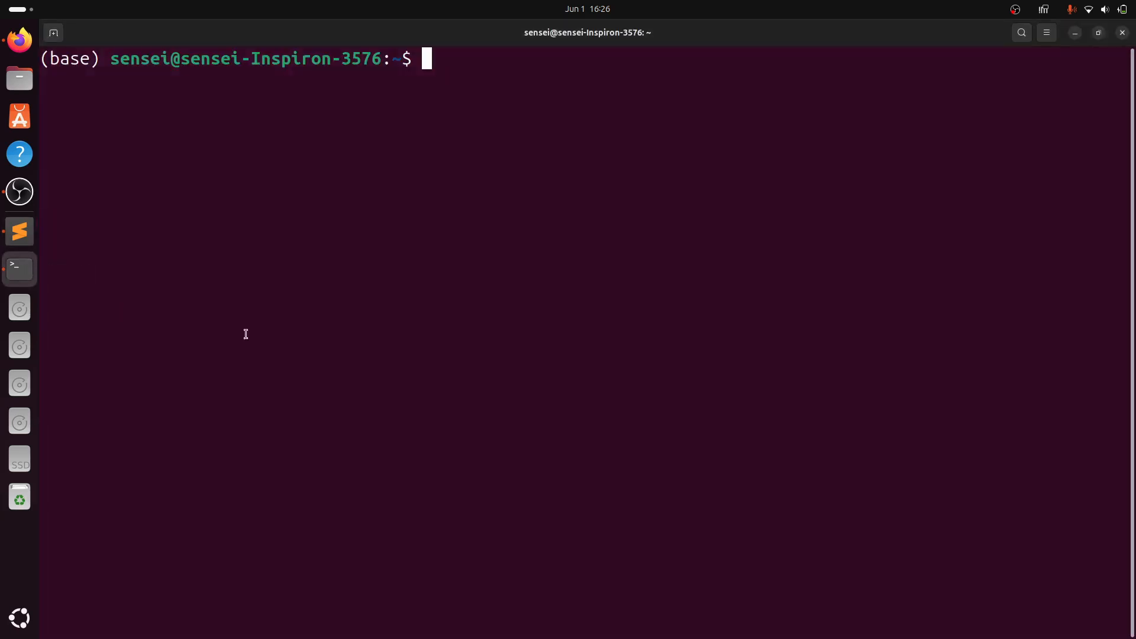
pyautogui.write('docker')
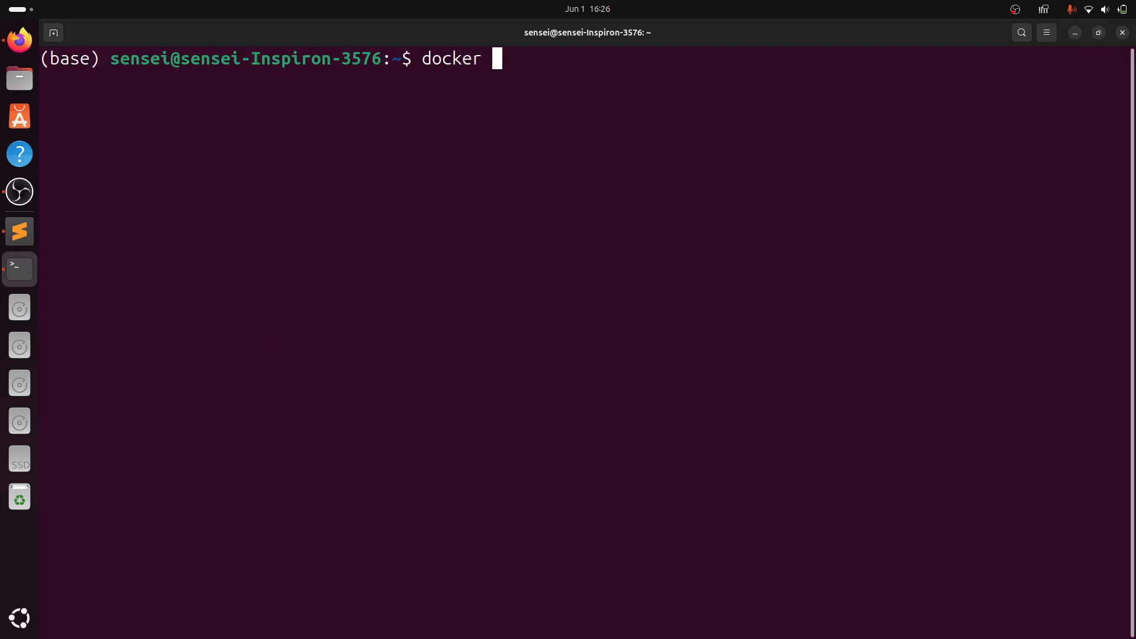
pyautogui.write('pull mysql')
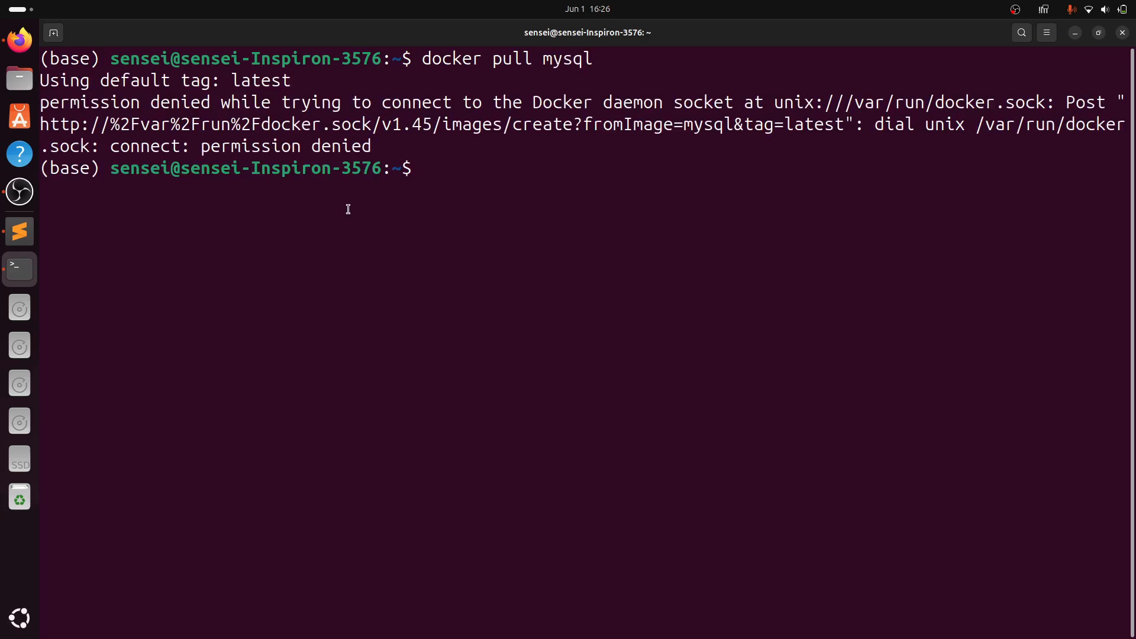
pyautogui.moveTo(384, 183)
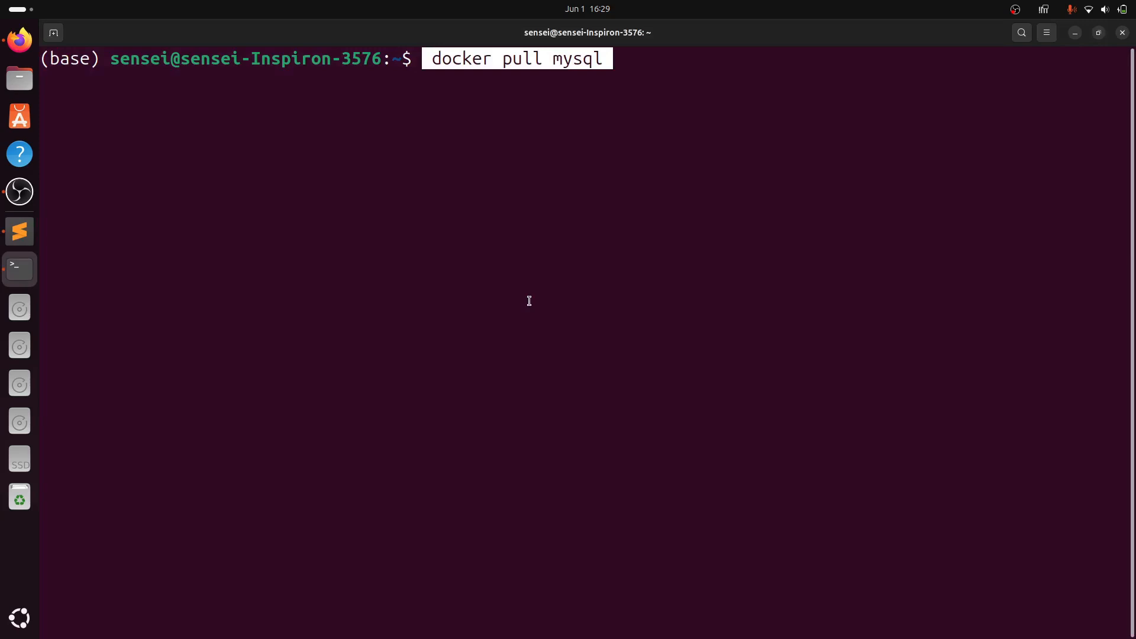
pyautogui.press('Return')
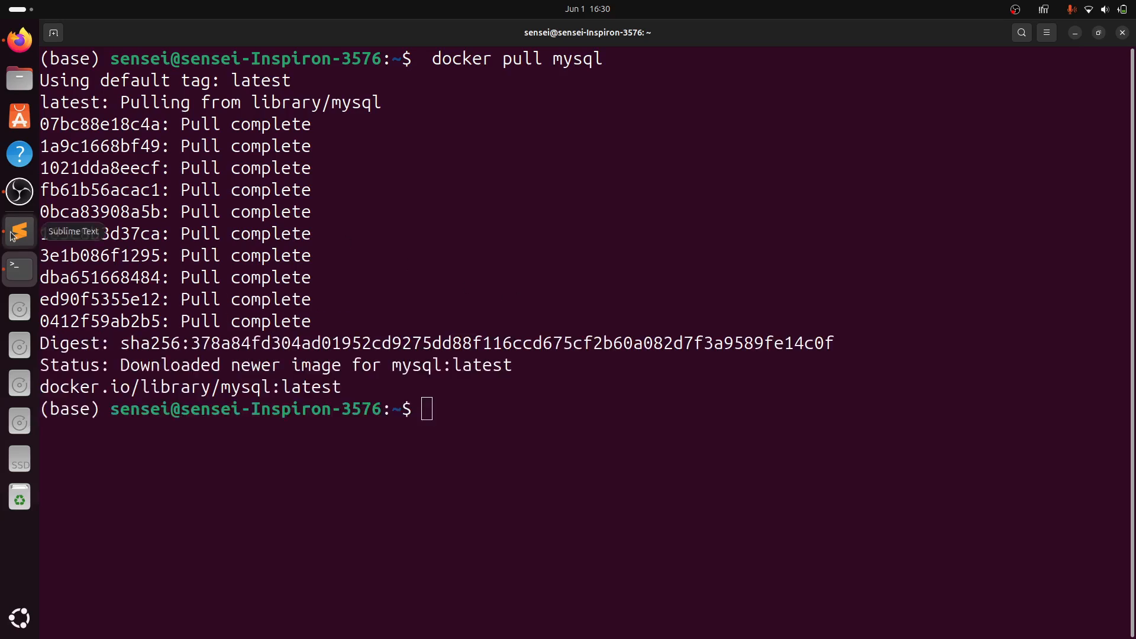
# - Copy 'docker images' from the notes, clear the terminal, and return to step 3 in the notes
pyautogui.click(19, 230)
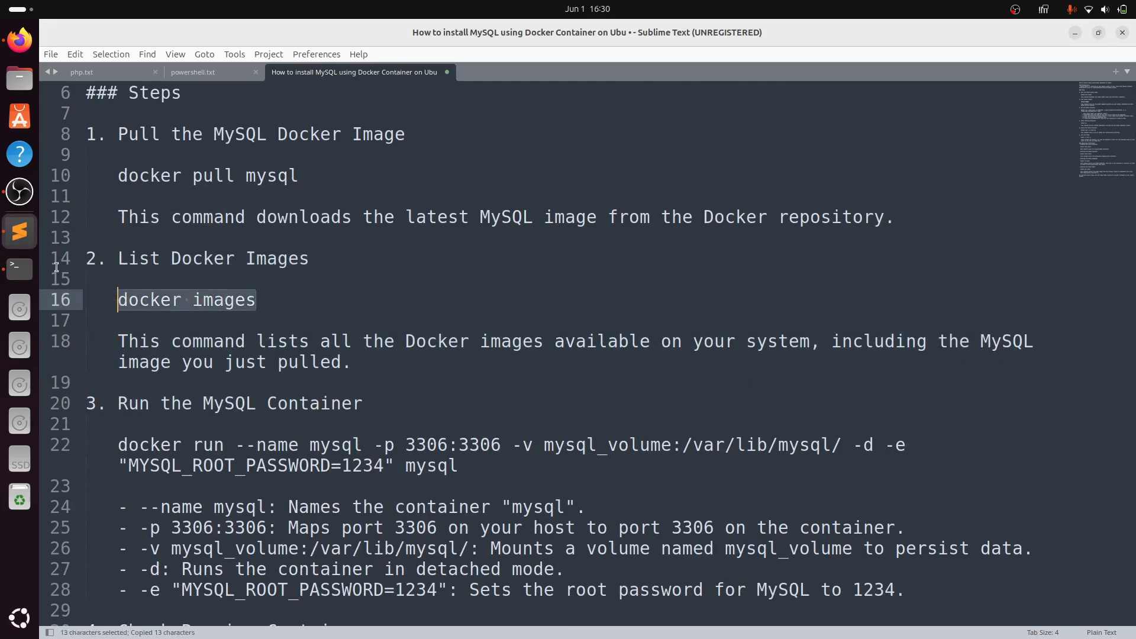
pyautogui.click(20, 270)
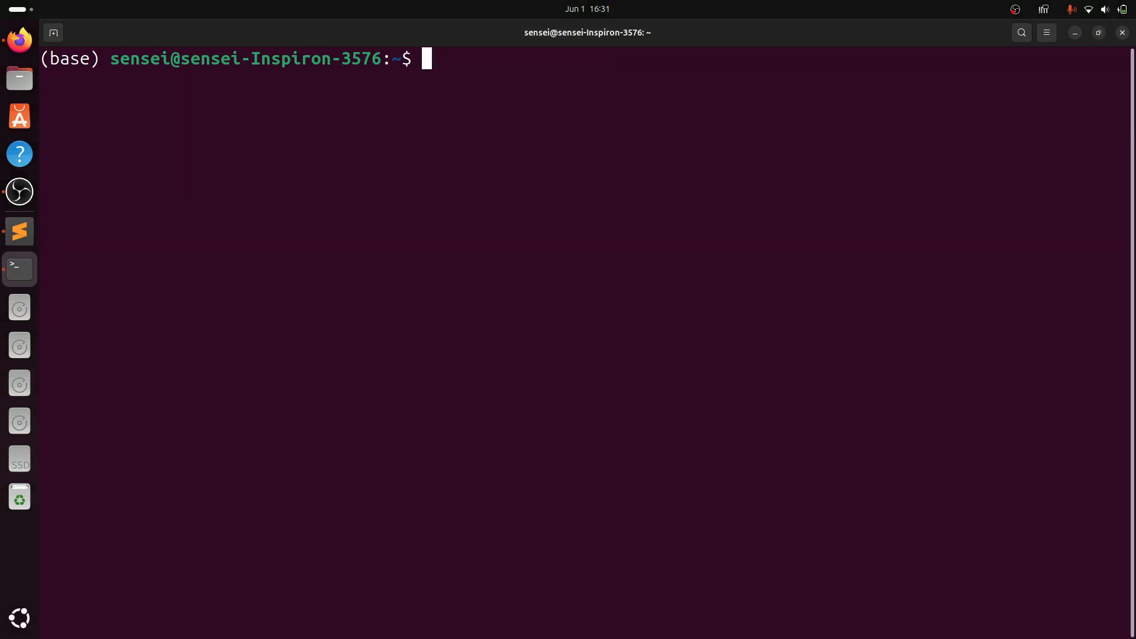
pyautogui.click(20, 232)
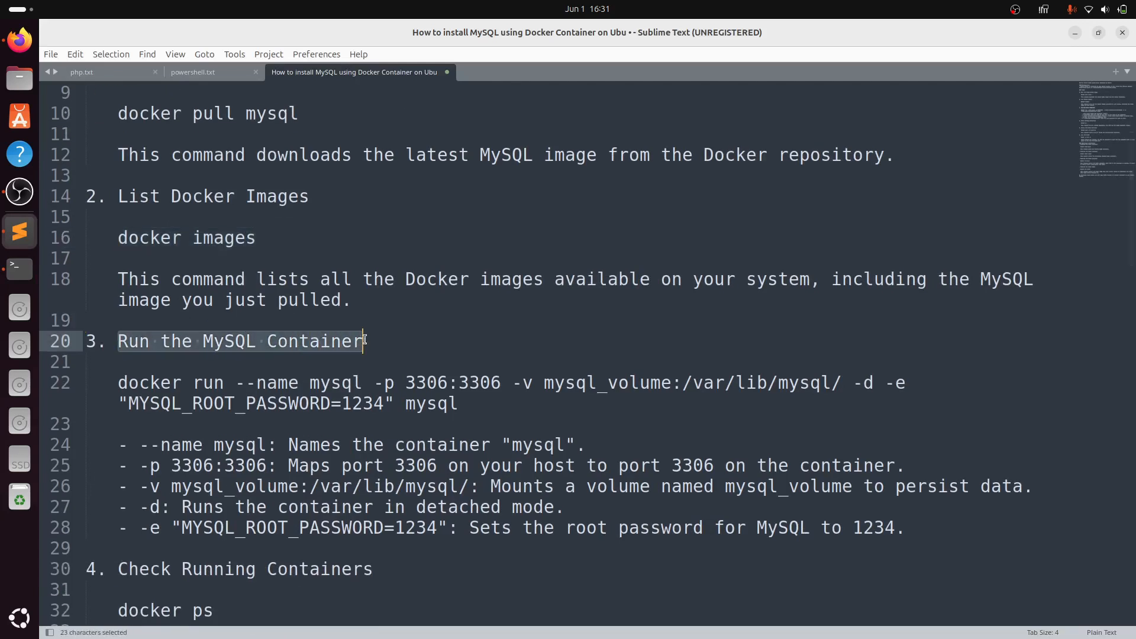
# - Review the docker run options in the notes: port mapping and the root password flag explanations
pyautogui.click(341, 403)
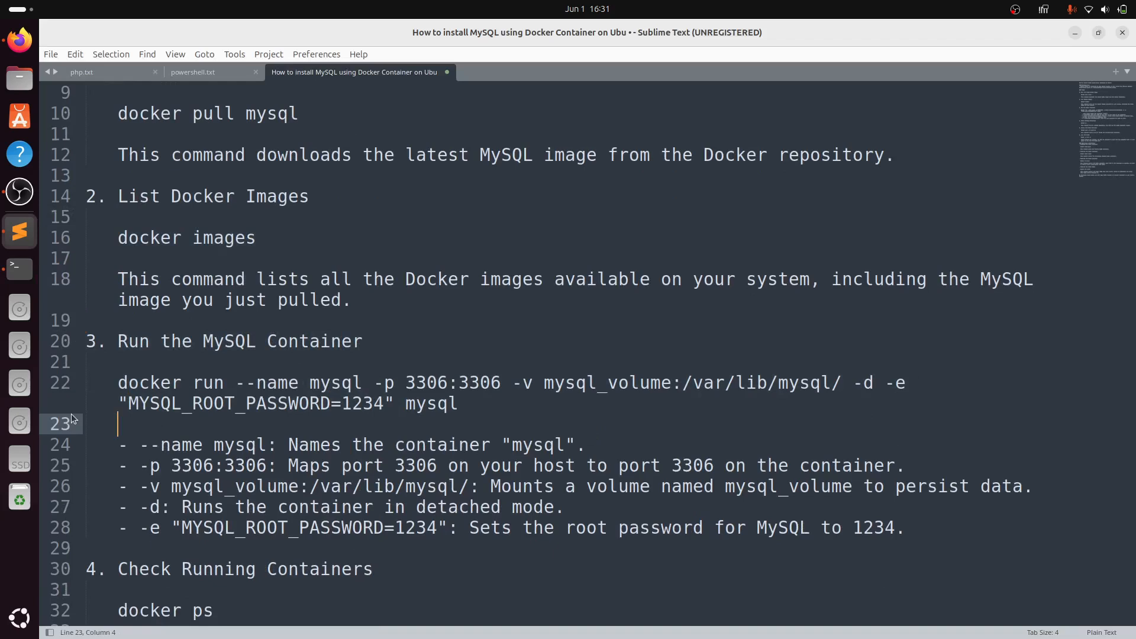
pyautogui.moveTo(118, 383); pyautogui.dragTo(225, 382)
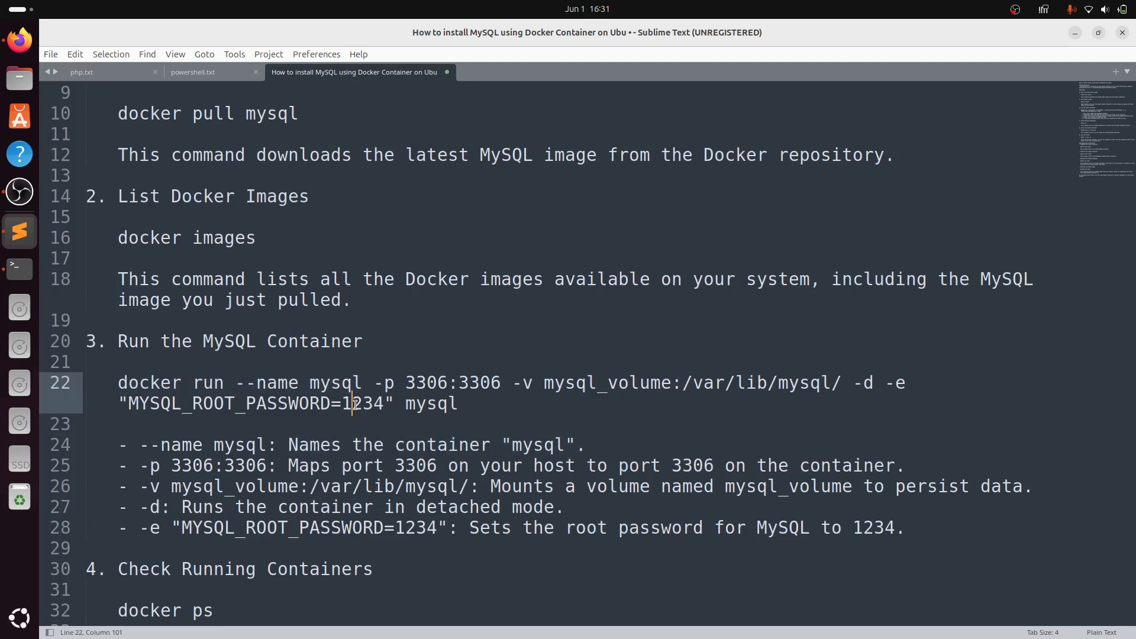
pyautogui.moveTo(375, 382); pyautogui.dragTo(499, 382)
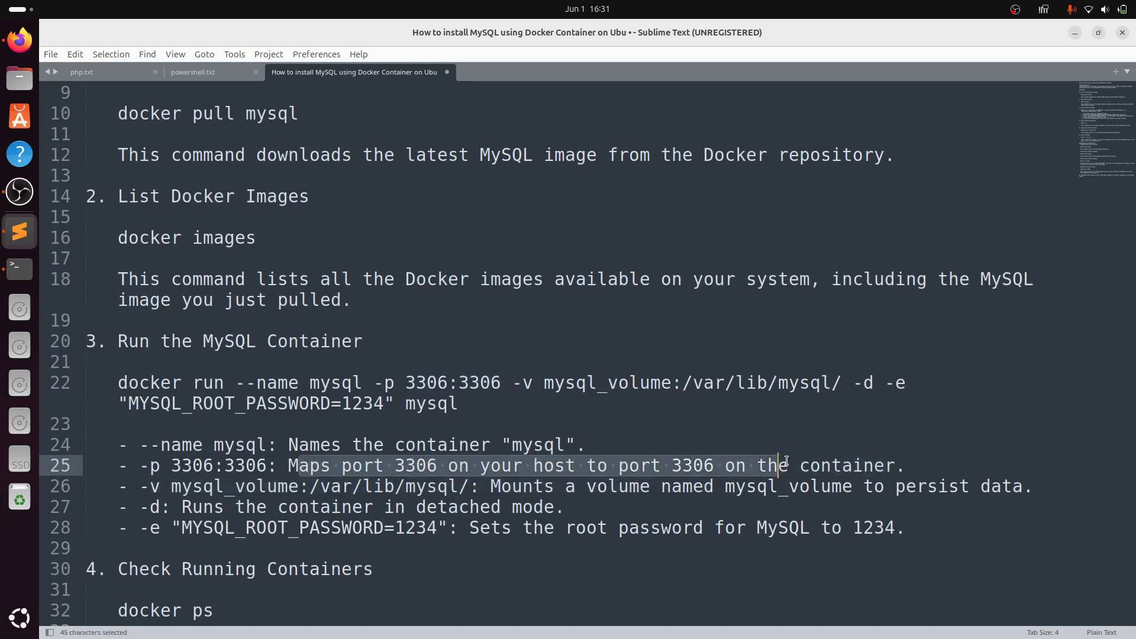
pyautogui.click(583, 445)
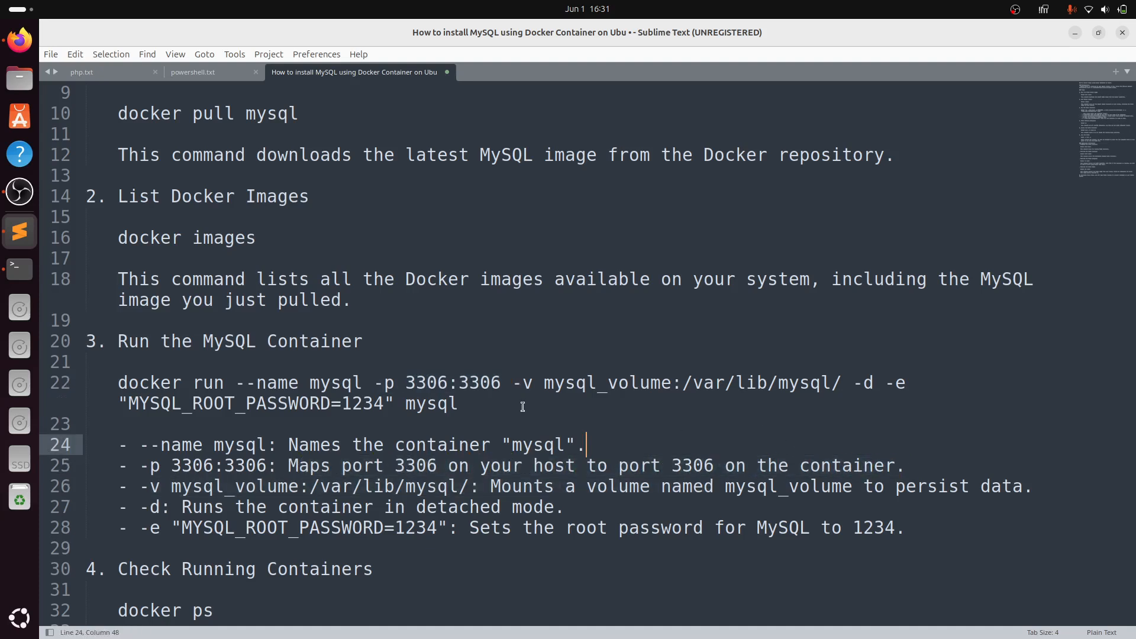
pyautogui.moveTo(514, 383); pyautogui.dragTo(650, 382)
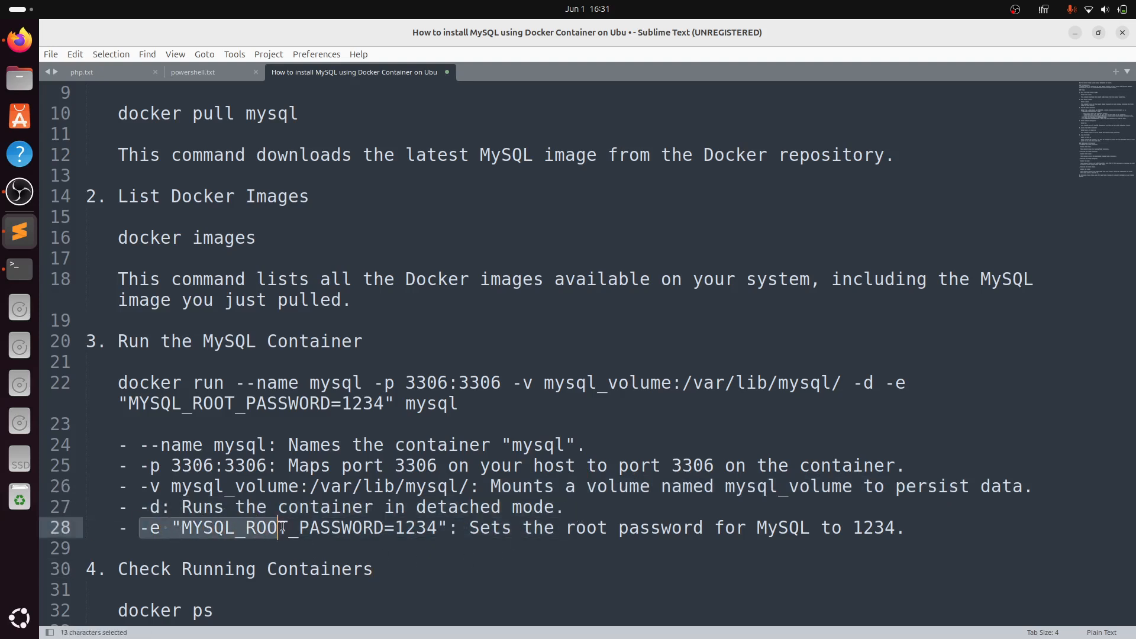
pyautogui.moveTo(277, 528); pyautogui.dragTo(450, 527)
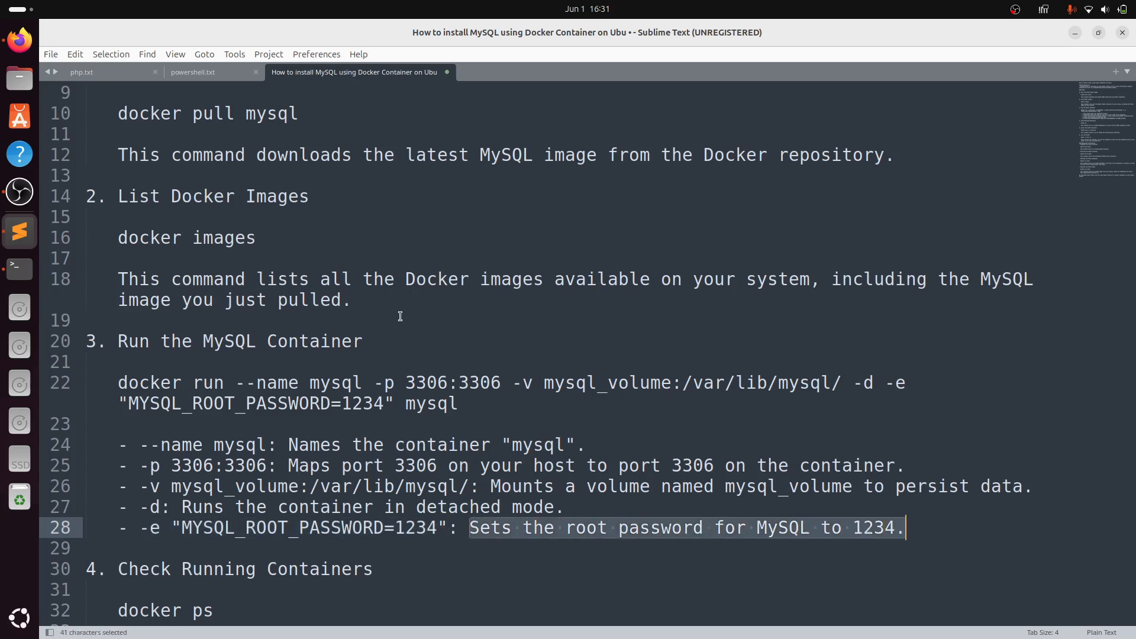
# - Copy the full docker run command that starts the MySQL container
pyautogui.scroll(-3)
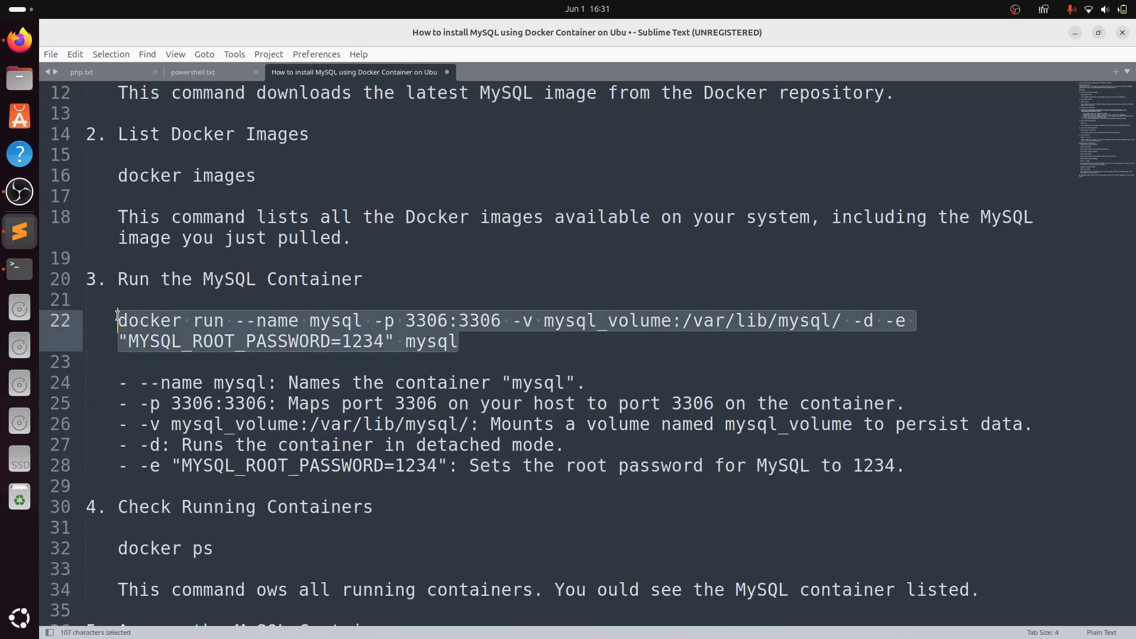
pyautogui.press('ctrl+c')
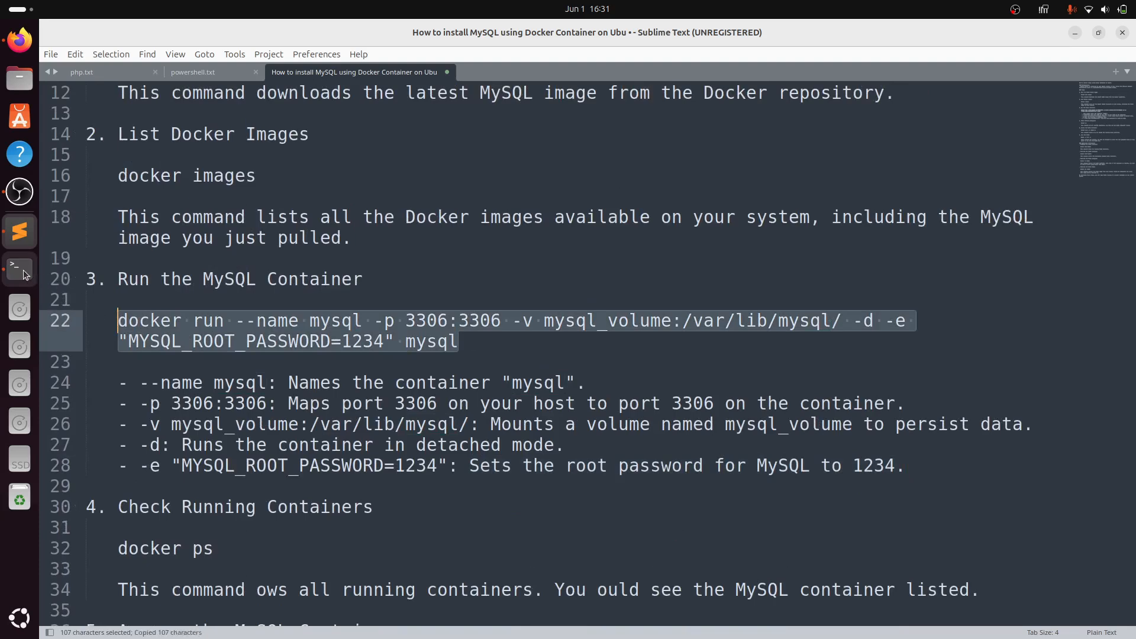
# - Run the pasted docker run command in the terminal, retrying with port 3307:3307 after the conflicts
pyautogui.click(19, 268)
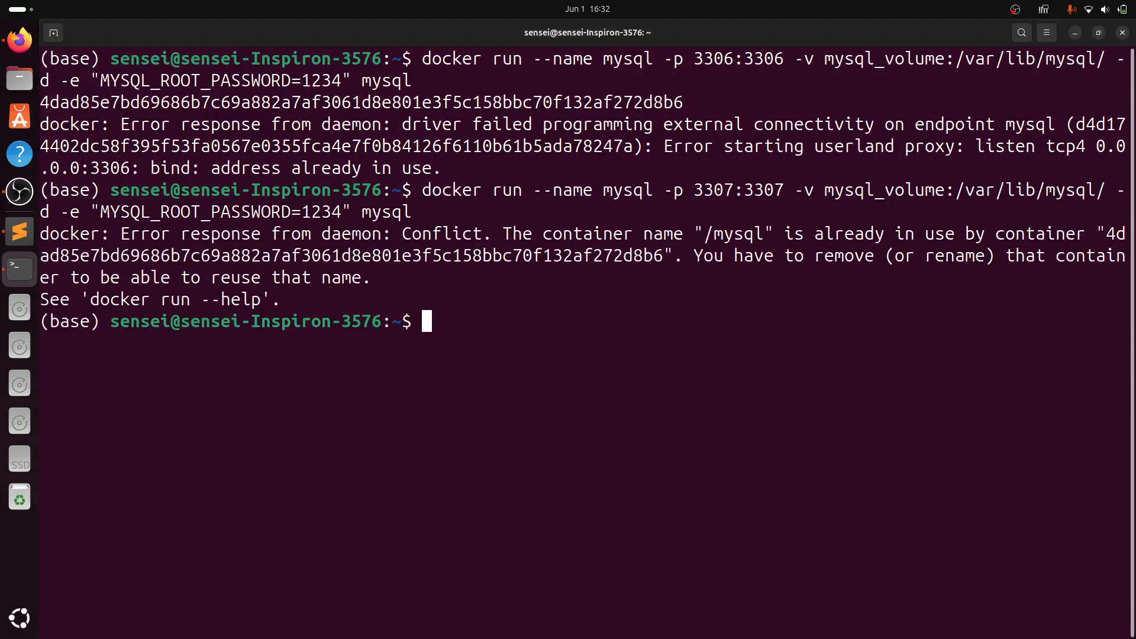
pyautogui.moveTo(520, 293)
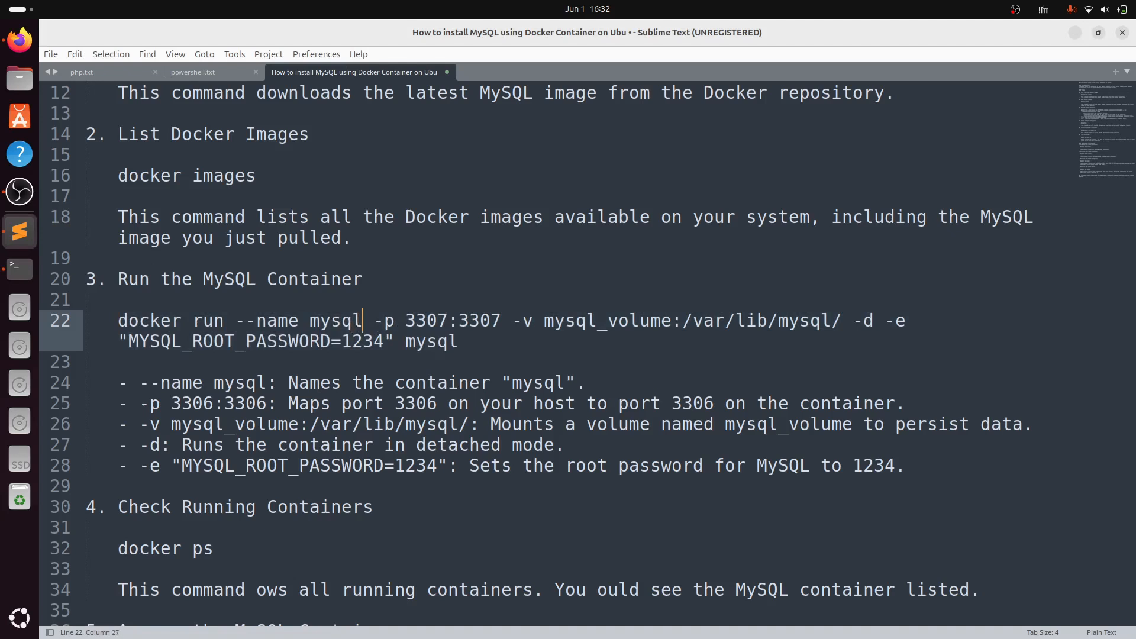
# - Append 'db' to make the container mysqldb in line 22 and copy the updated docker run command
pyautogui.write('db')
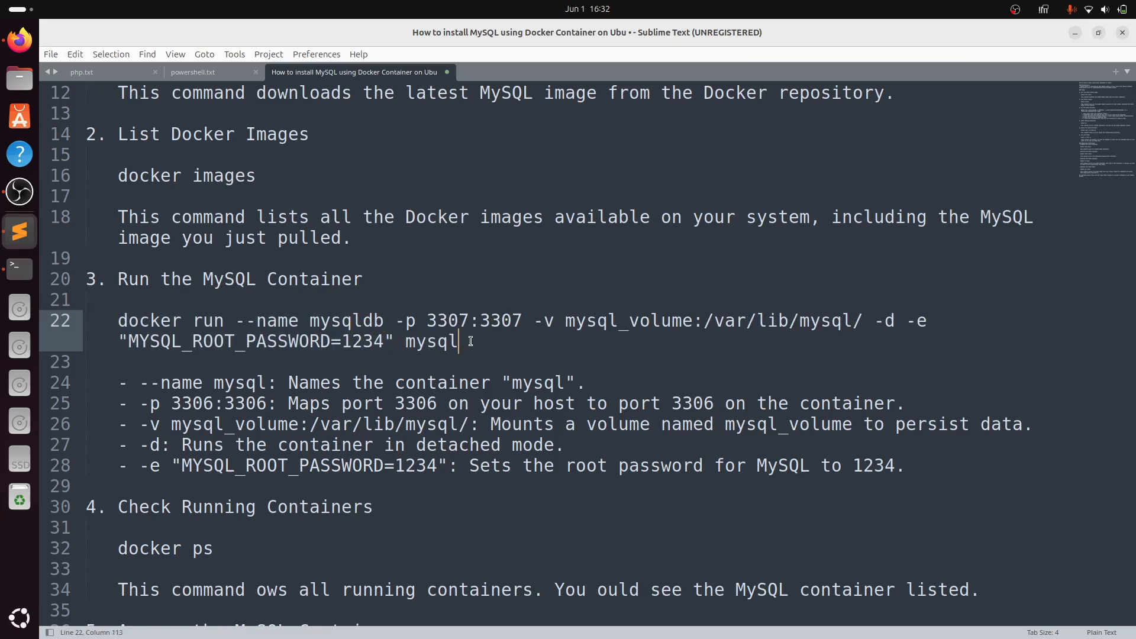
pyautogui.write('db')
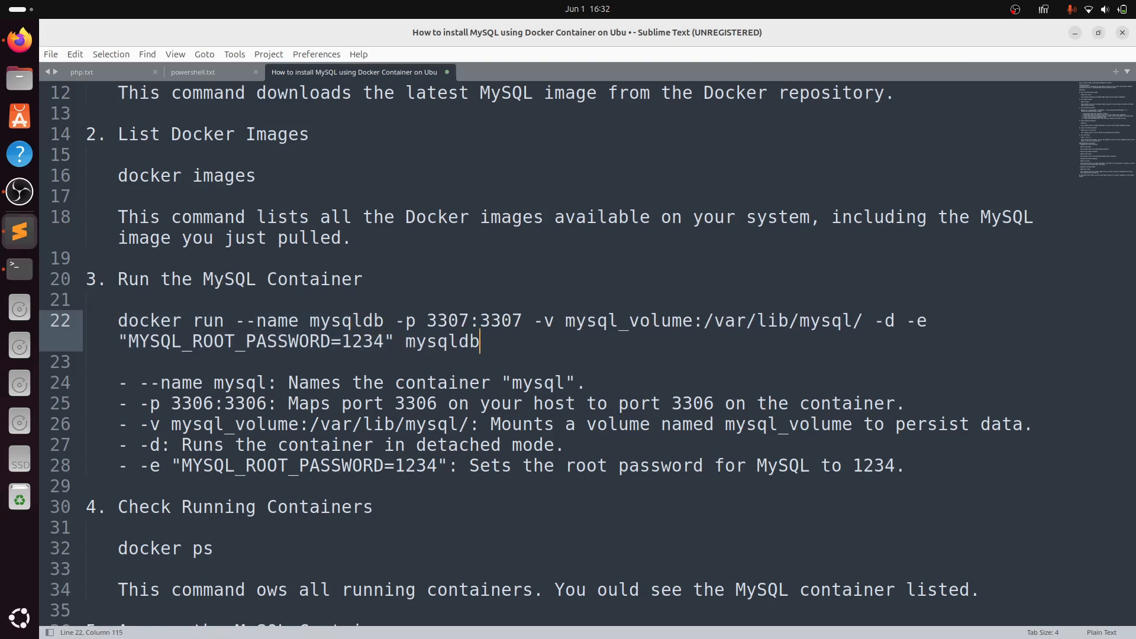
pyautogui.moveTo(120, 299); pyautogui.dragTo(479, 341)
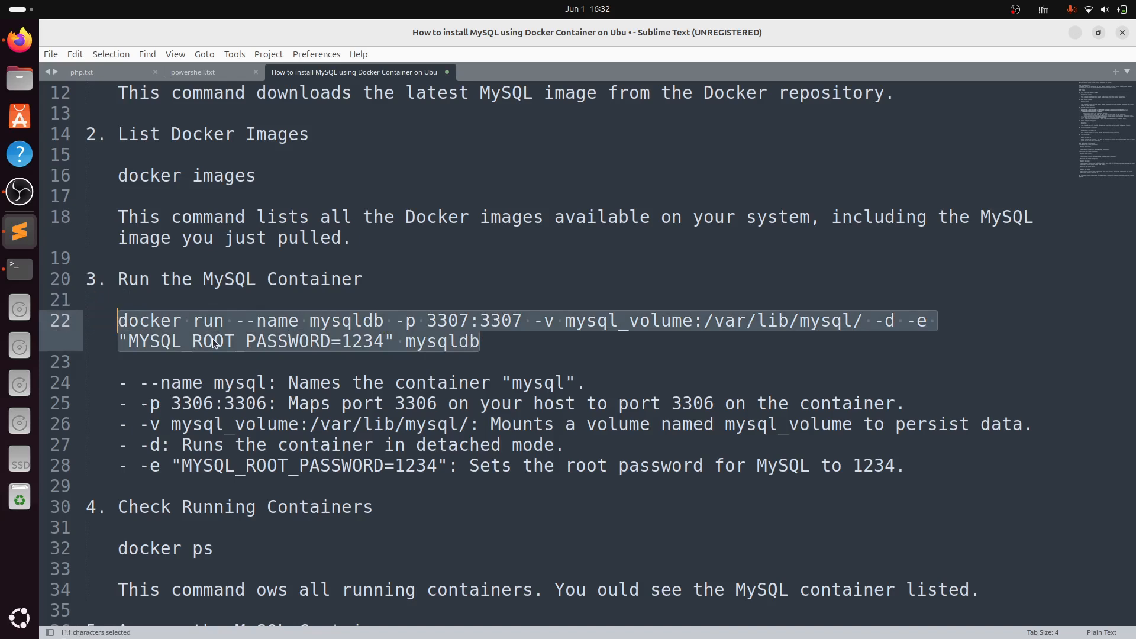
pyautogui.press('ctrl+c')
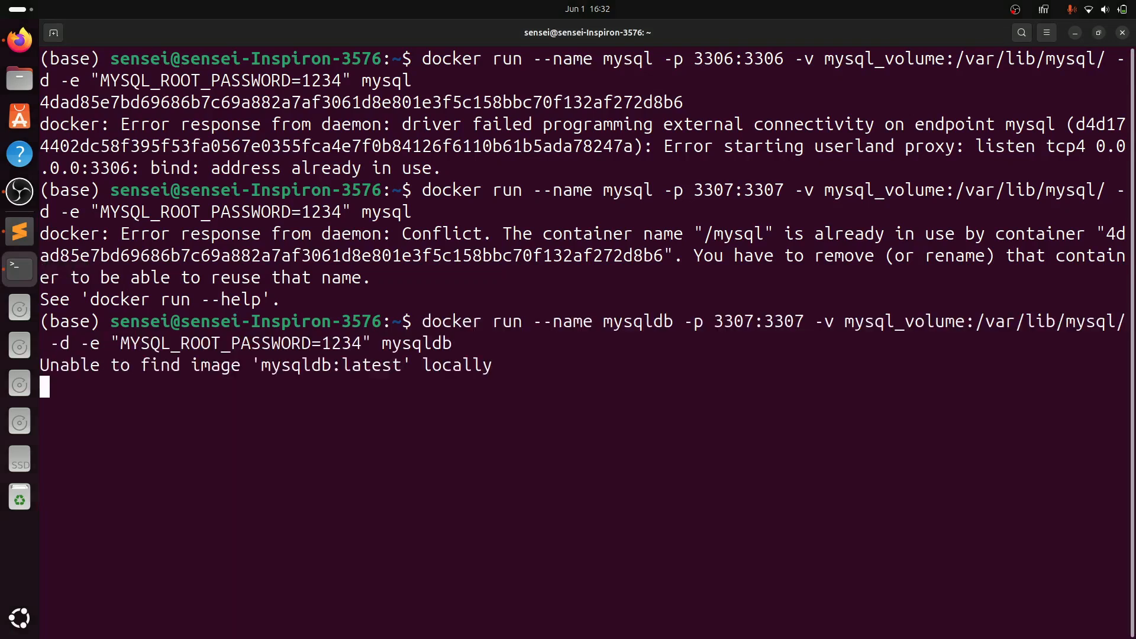
pyautogui.moveTo(533, 408)
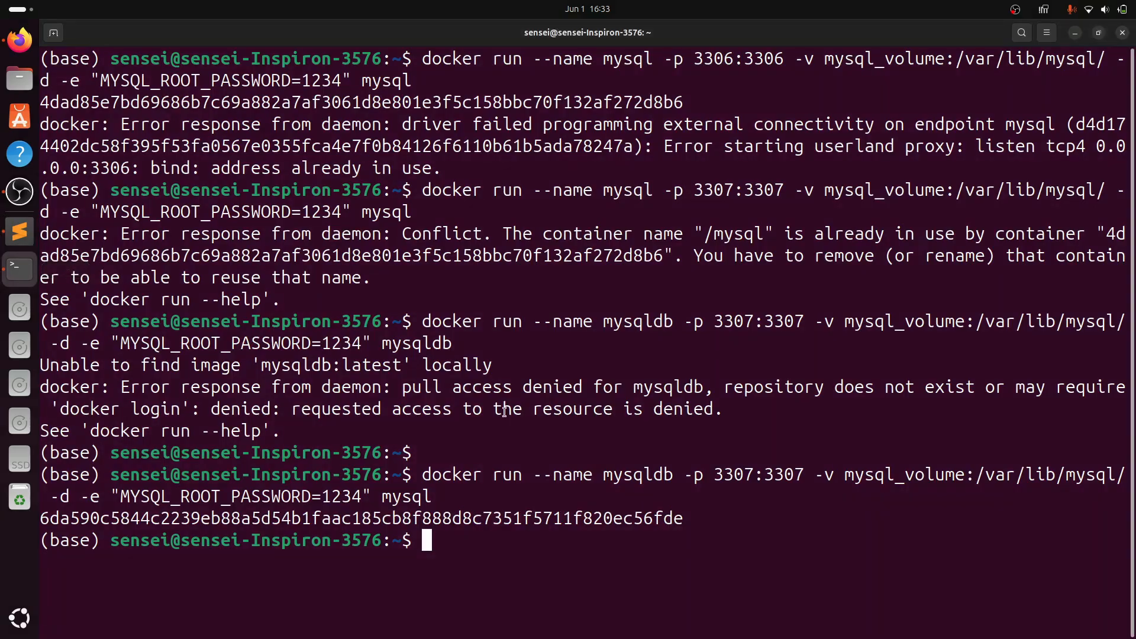
# - Start mysqldb from the mysql image on port 3307 and confirm it with 'docker ps'
pyautogui.write('docker ps')
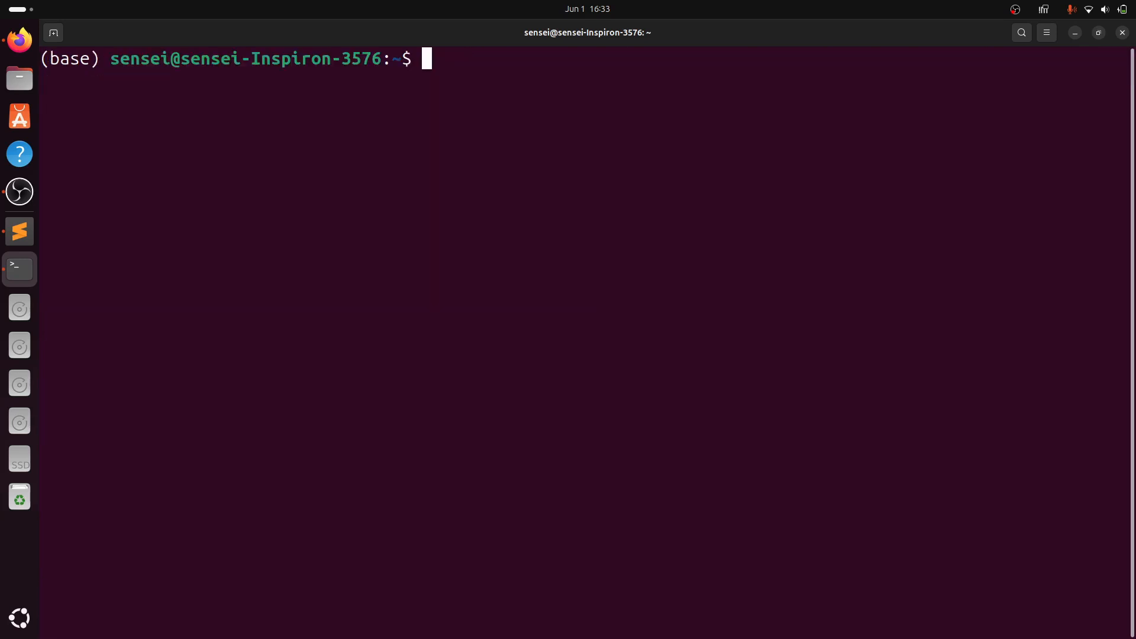
# - Select 'docker exec -it mysqldb bash' in the notes to run it in the terminal
pyautogui.click(20, 230)
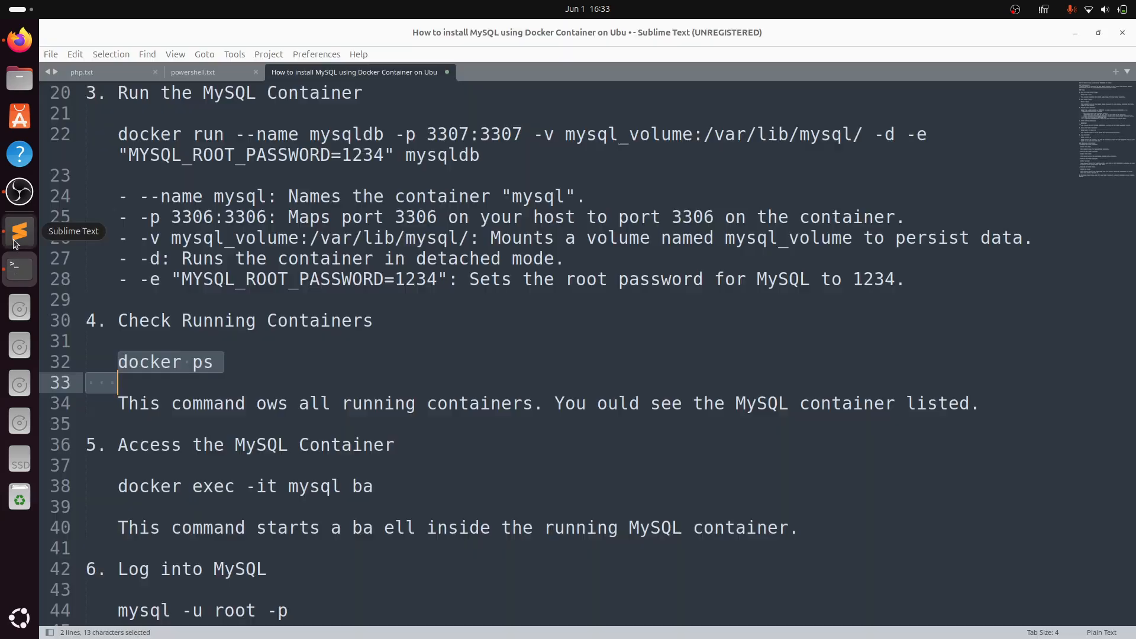
pyautogui.scroll(-3)
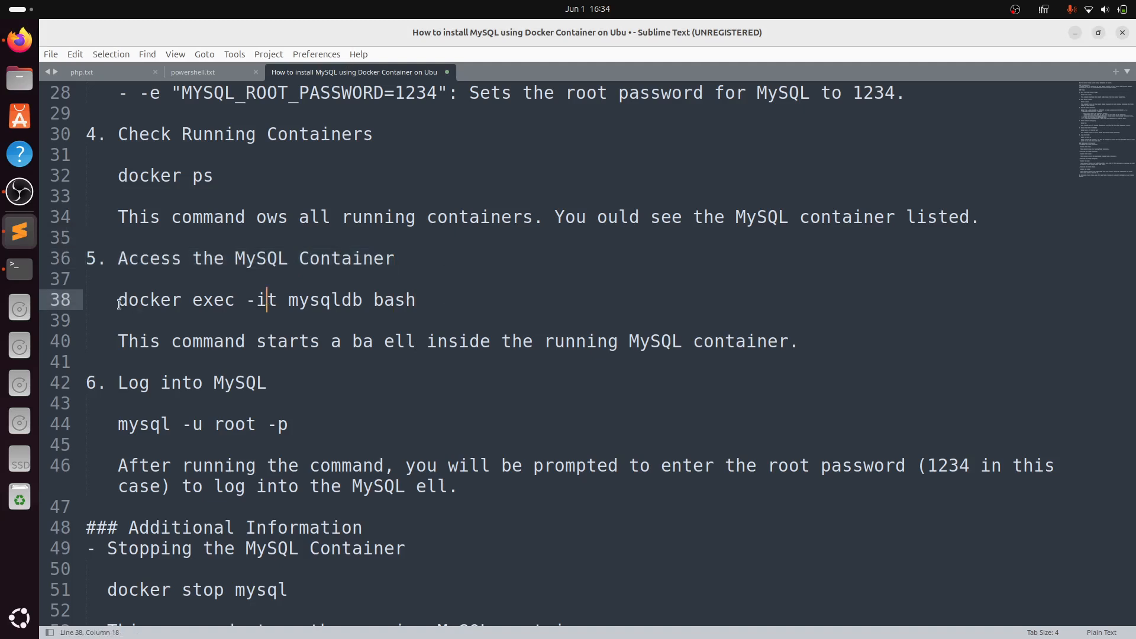
pyautogui.moveTo(118, 299); pyautogui.dragTo(324, 300)
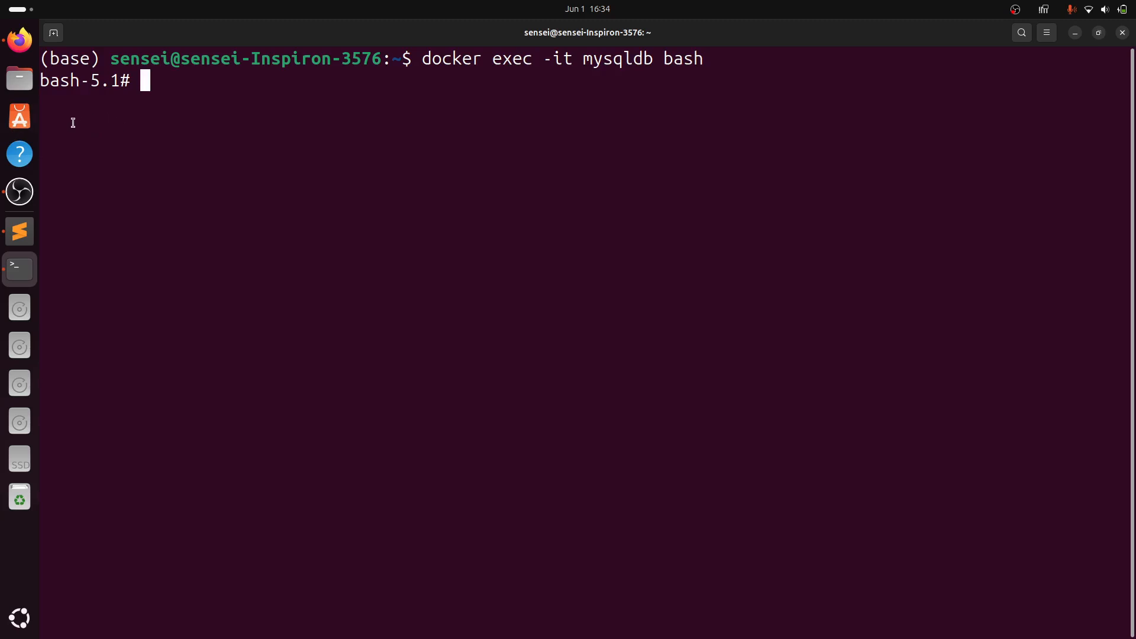
pyautogui.moveTo(20, 230)
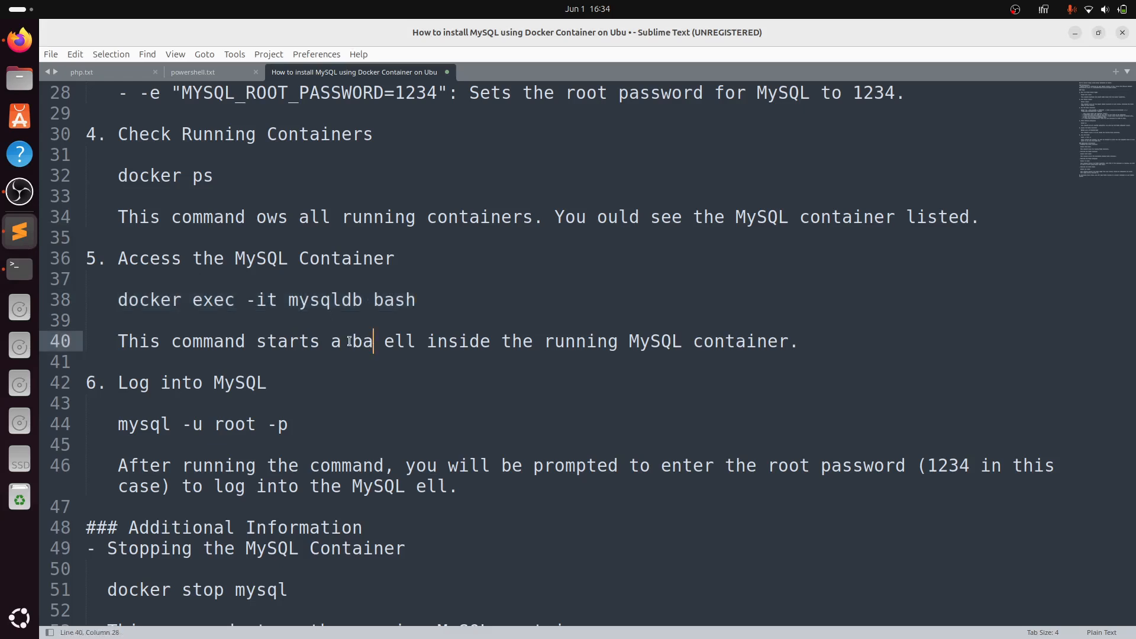
# - Fix 'bash shell' in the notes, copy line 44 and enter 'mysql -u root -p' in the container shell
pyautogui.write('sh')
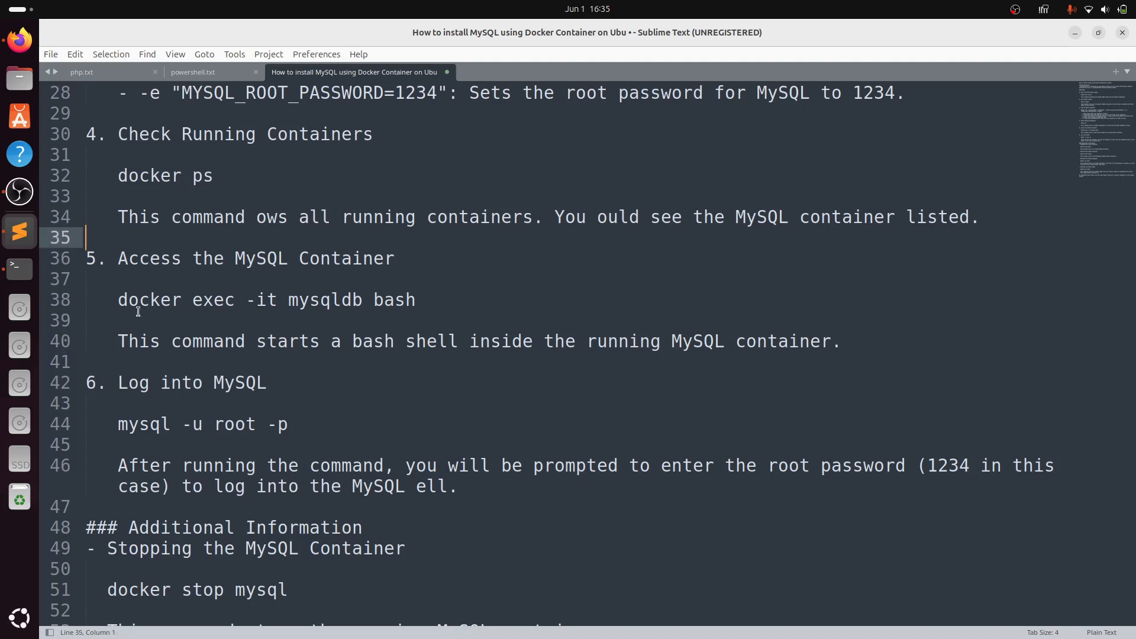
pyautogui.tripleClick(478, 340)
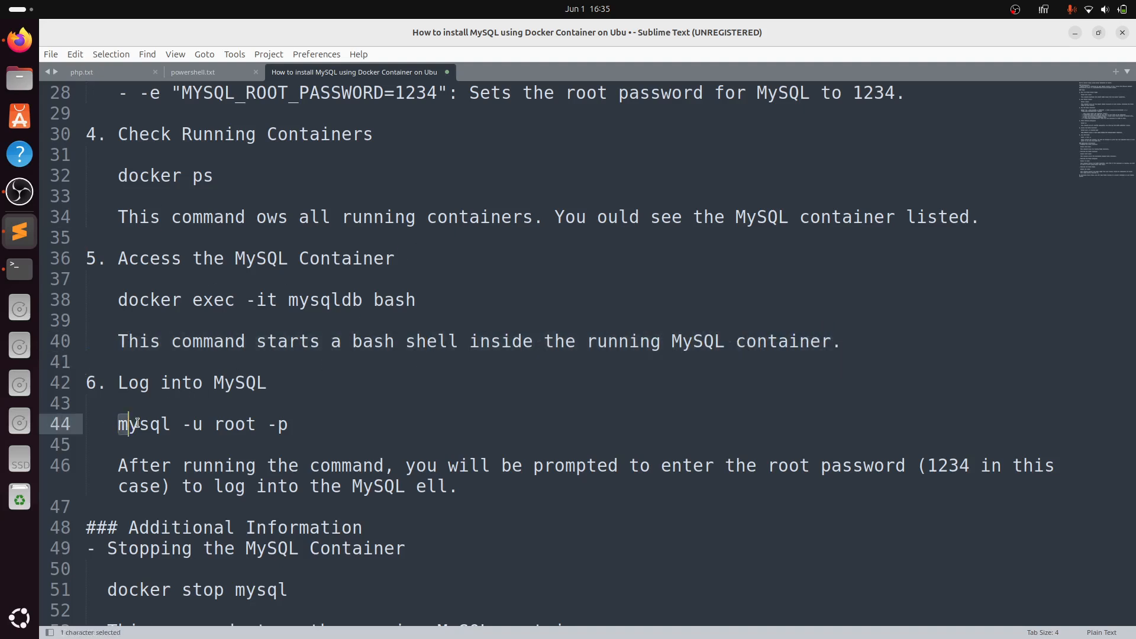
pyautogui.rightClick(203, 424)
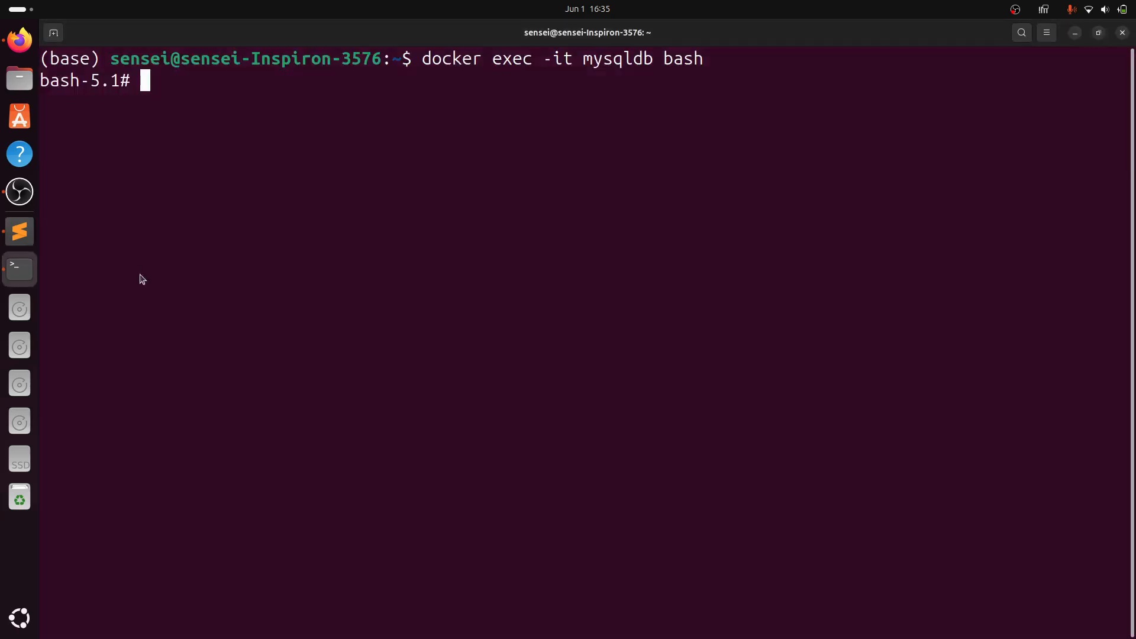
pyautogui.write('mysql -u root -p')
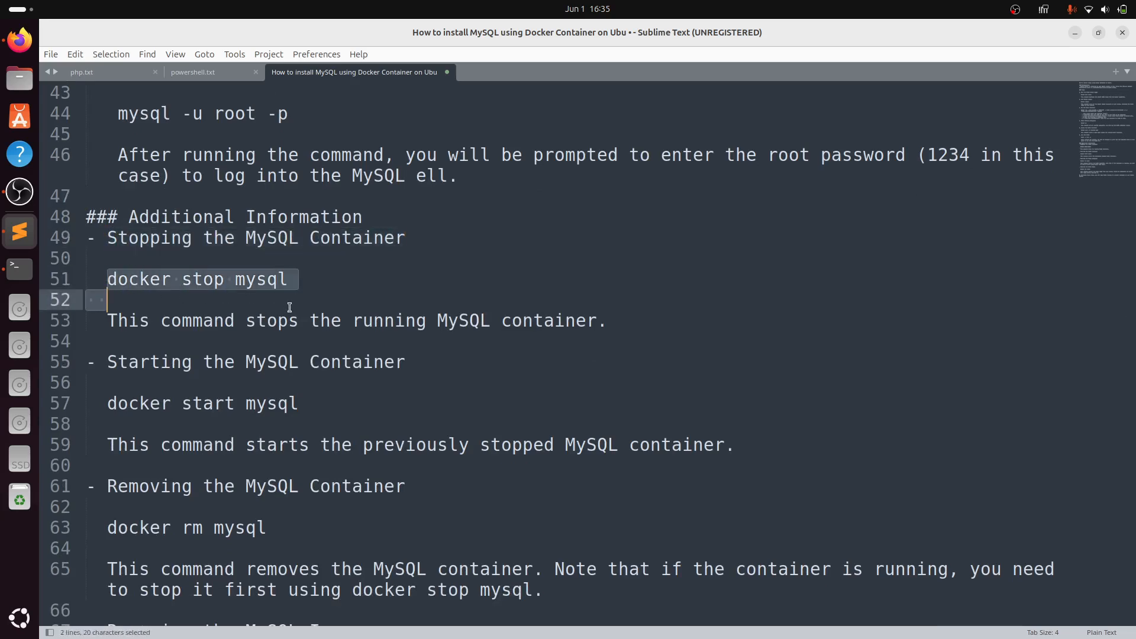
pyautogui.scroll(-3)
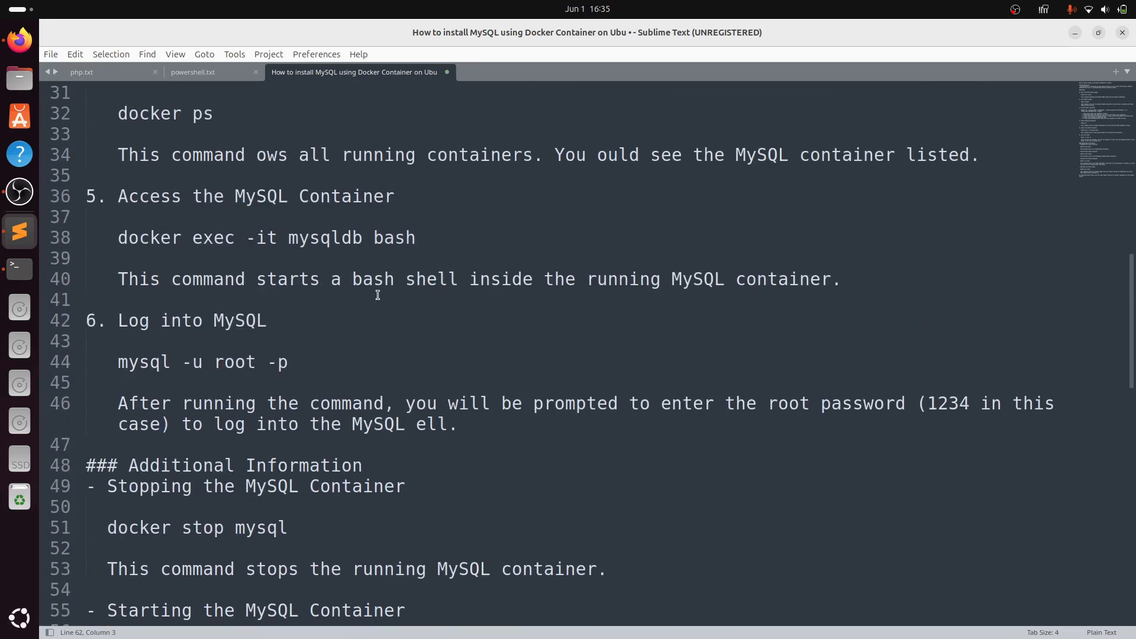
pyautogui.scroll(3)
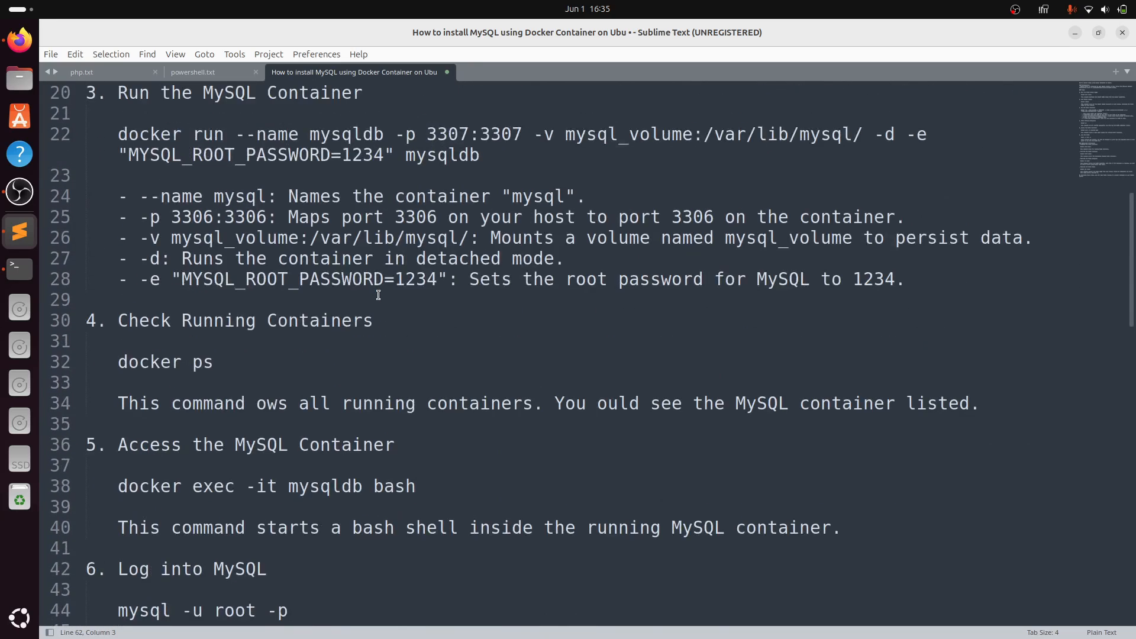